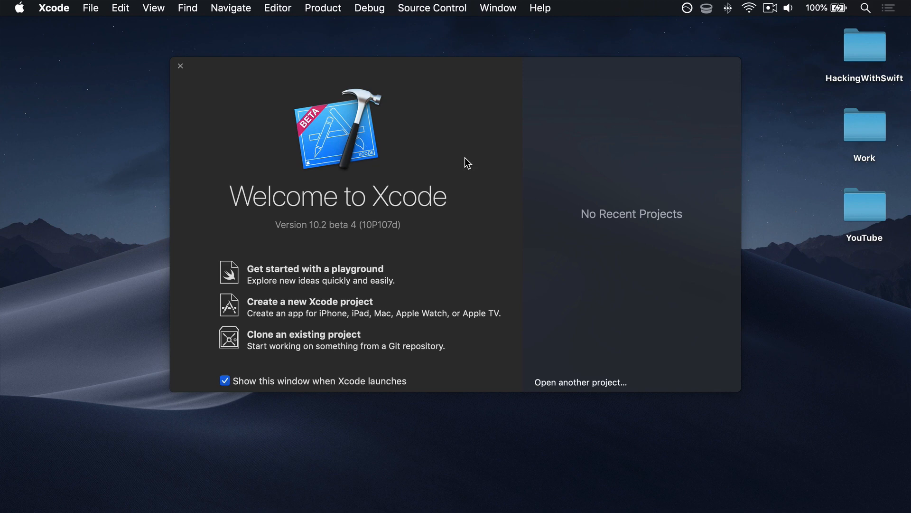
mouse_move(331, 305)
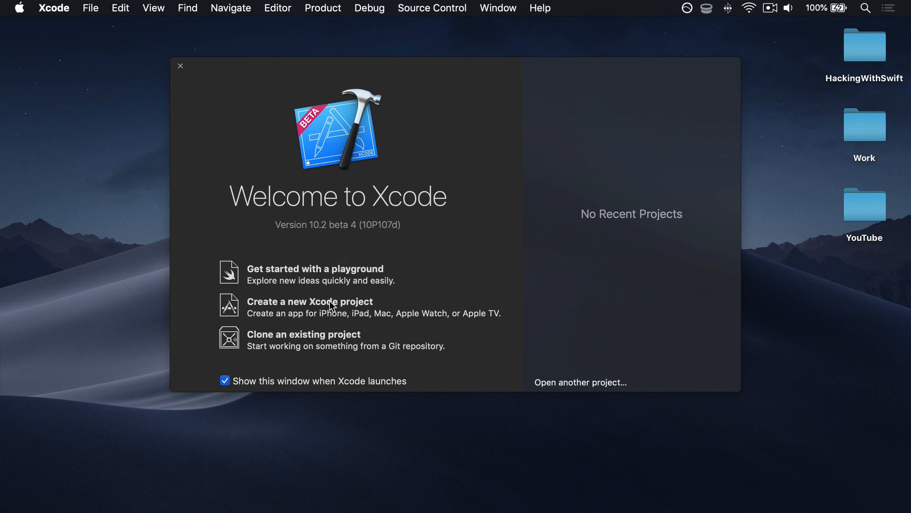
Step: Begin a new Xcode project using the iOS Game template
click(310, 301)
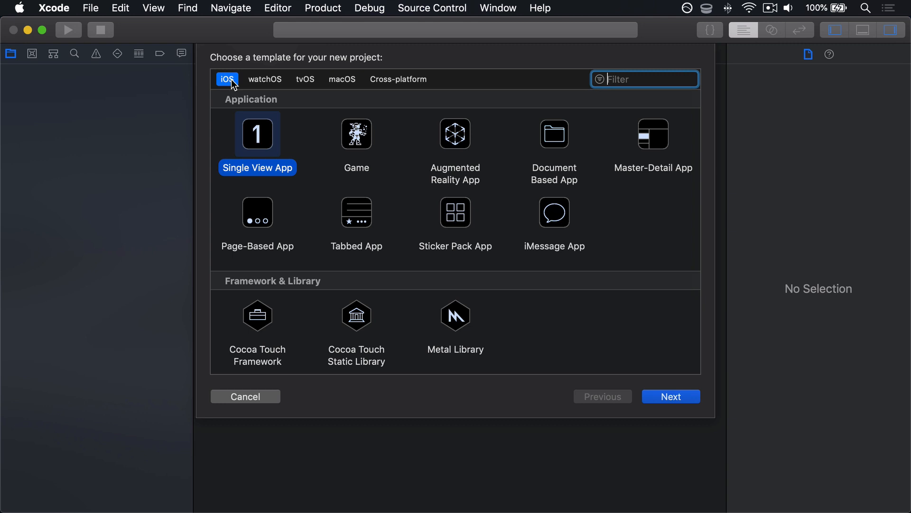
click(356, 134)
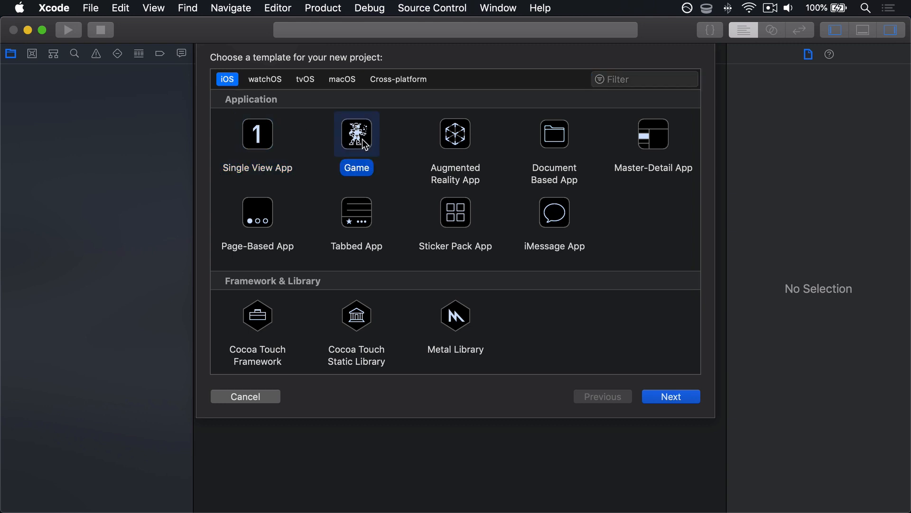
click(670, 396)
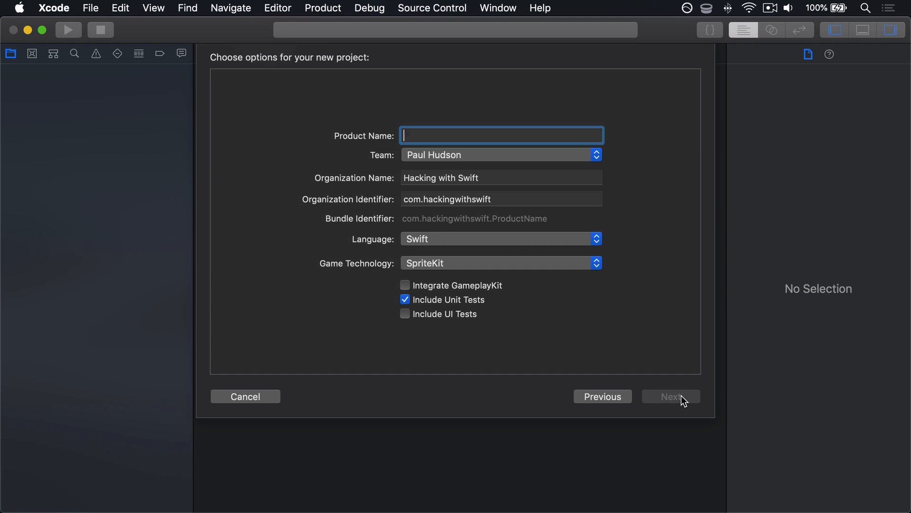
Step: Name the SpriteKit game Project11, omit unit tests, and create it on the Desktop
text(Project)
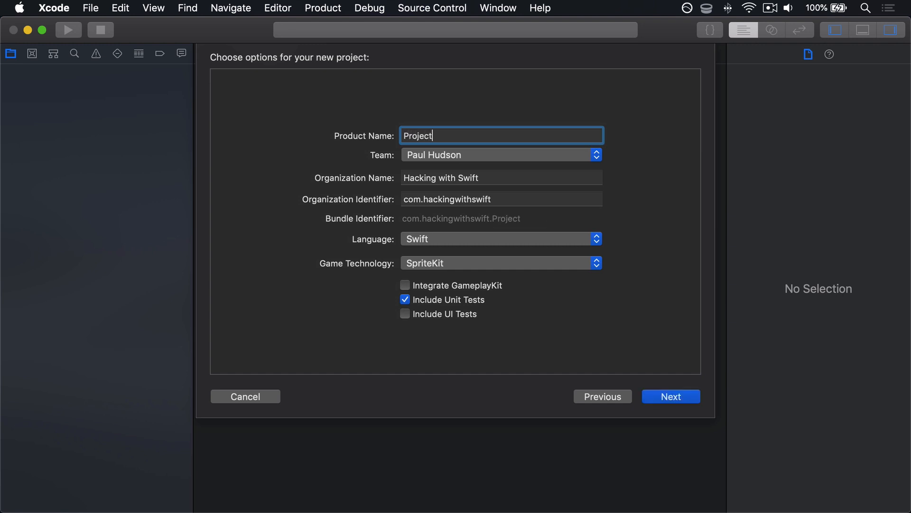
text(11)
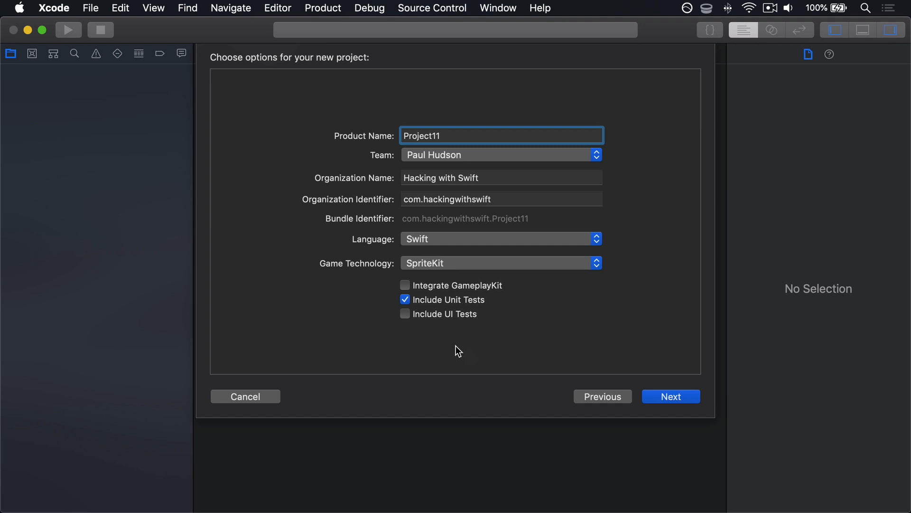
click(500, 263)
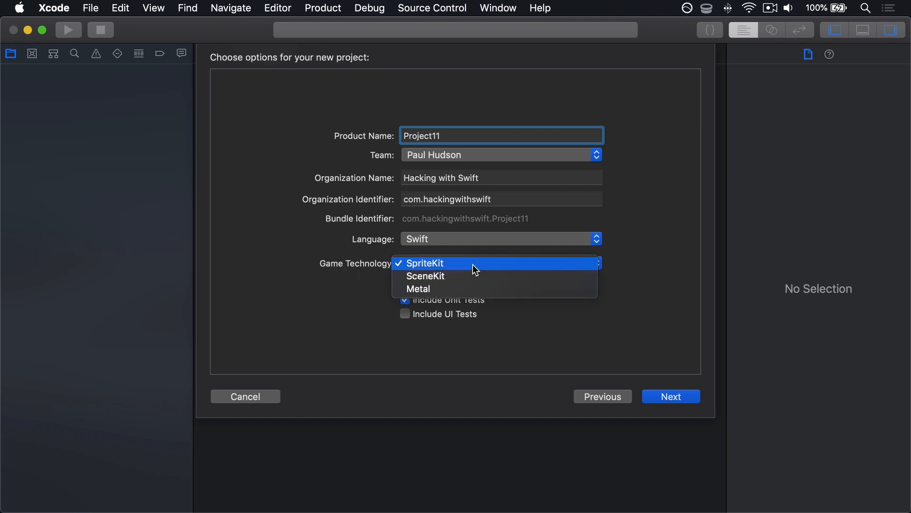
mouse_move(471, 289)
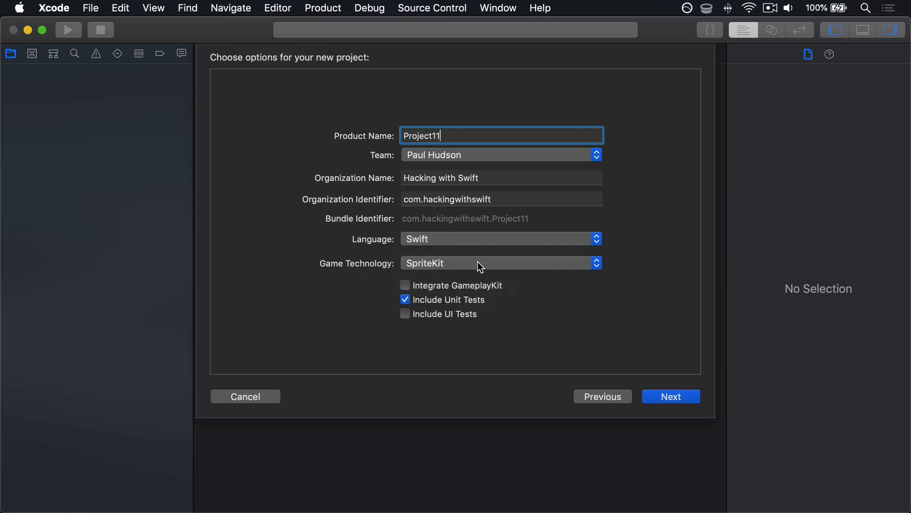
click(405, 300)
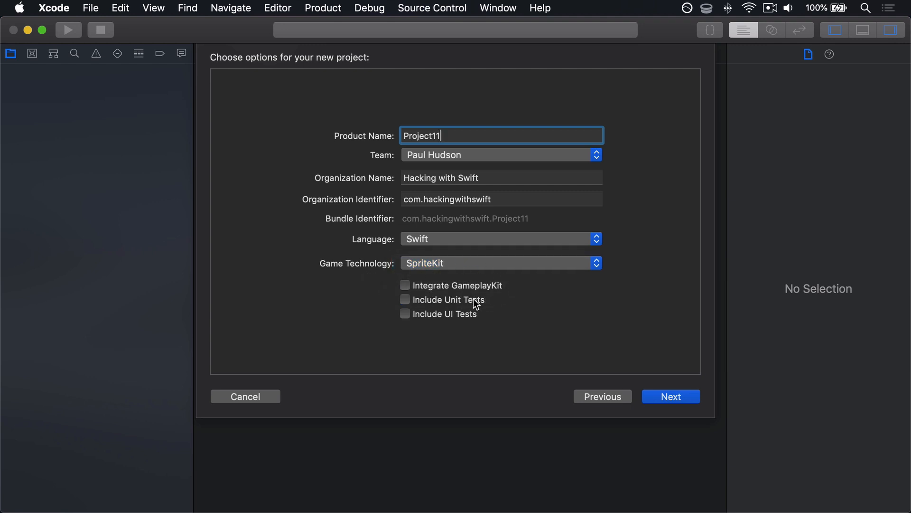
mouse_move(546, 358)
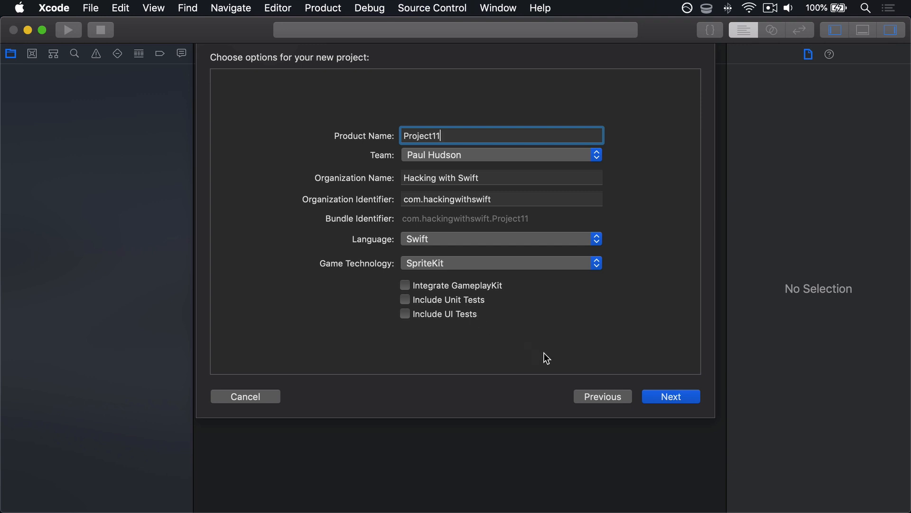
click(671, 396)
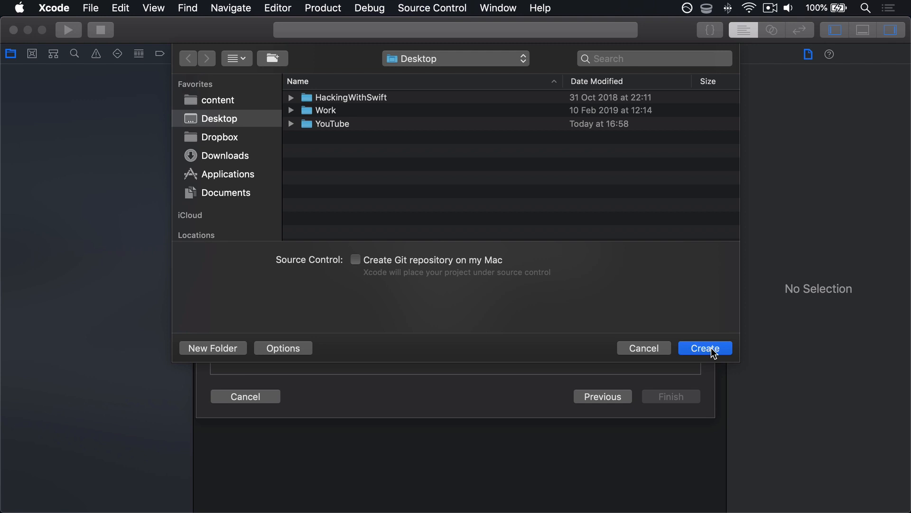
click(704, 347)
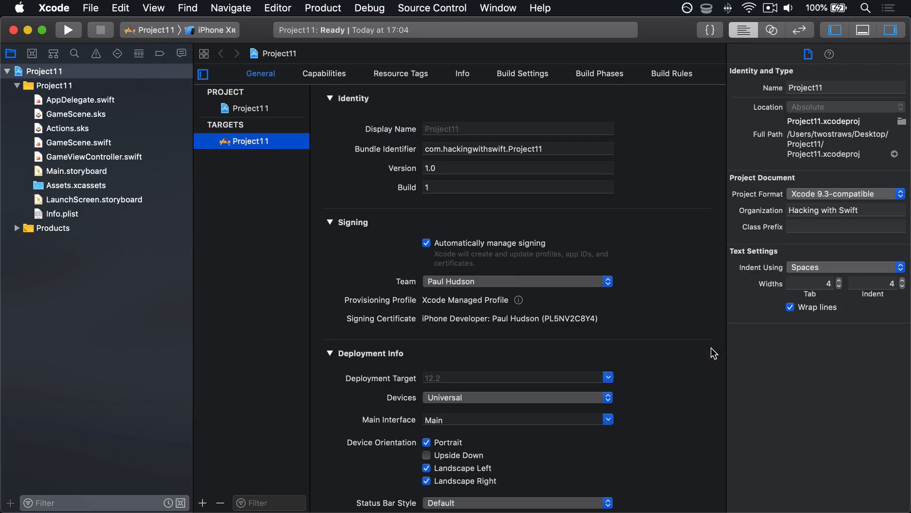
Step: Set Devices to iPad and uncheck the portrait orientations, keeping landscape only
click(517, 397)
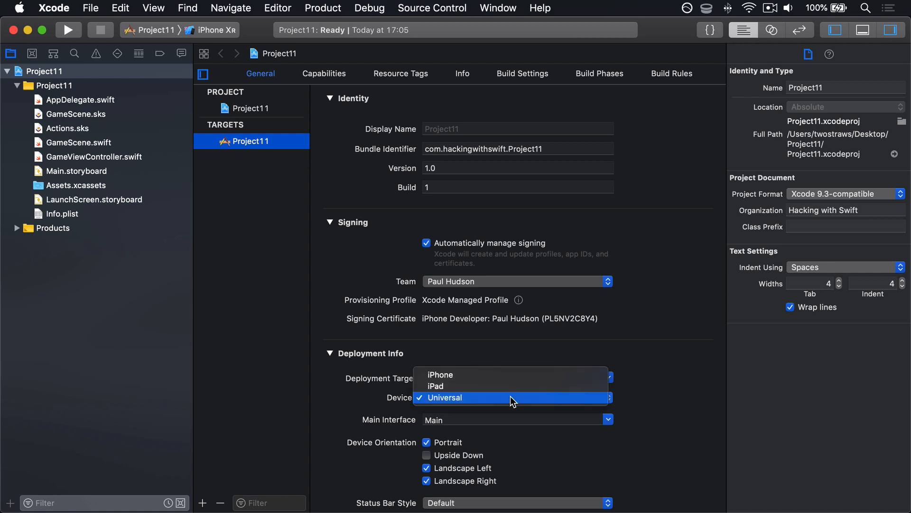
click(434, 386)
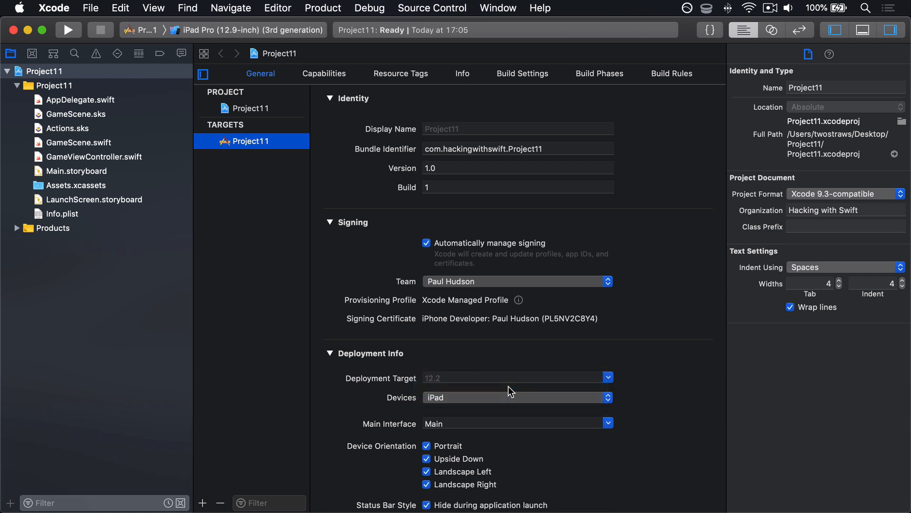
scroll(down, 3)
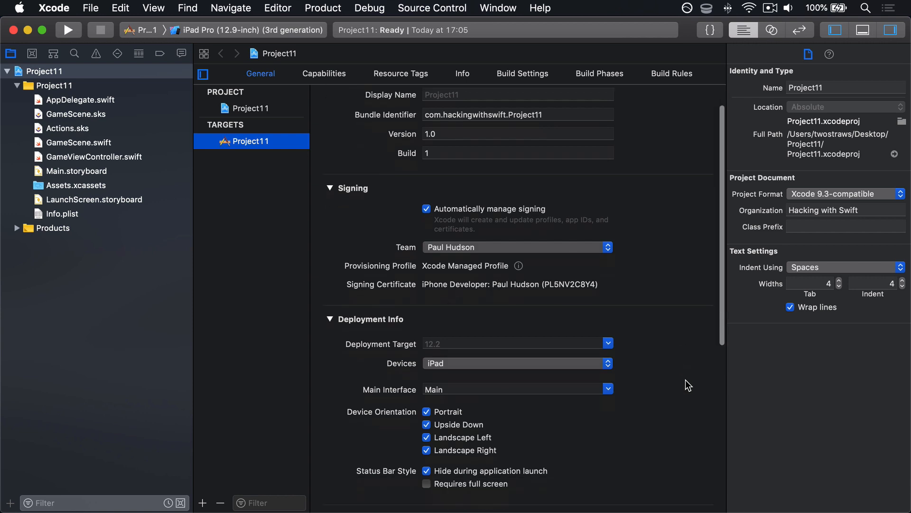
scroll(down, 3)
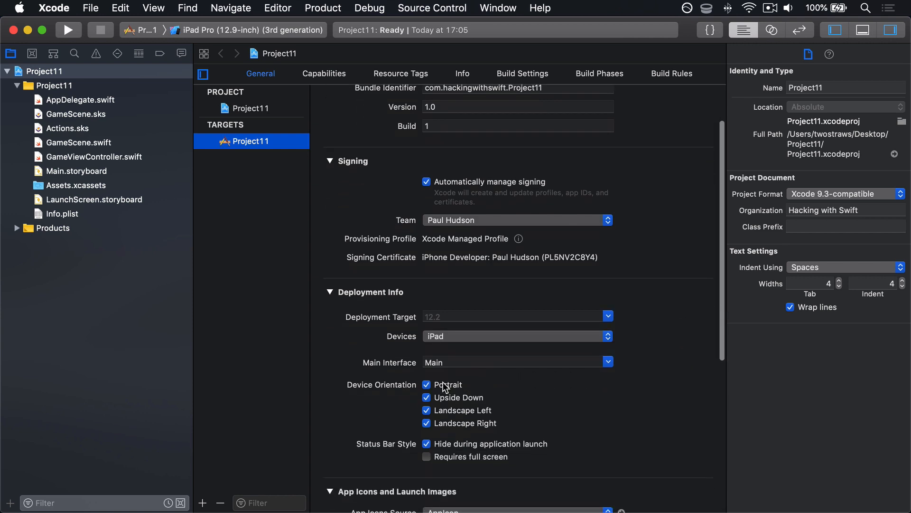
click(426, 384)
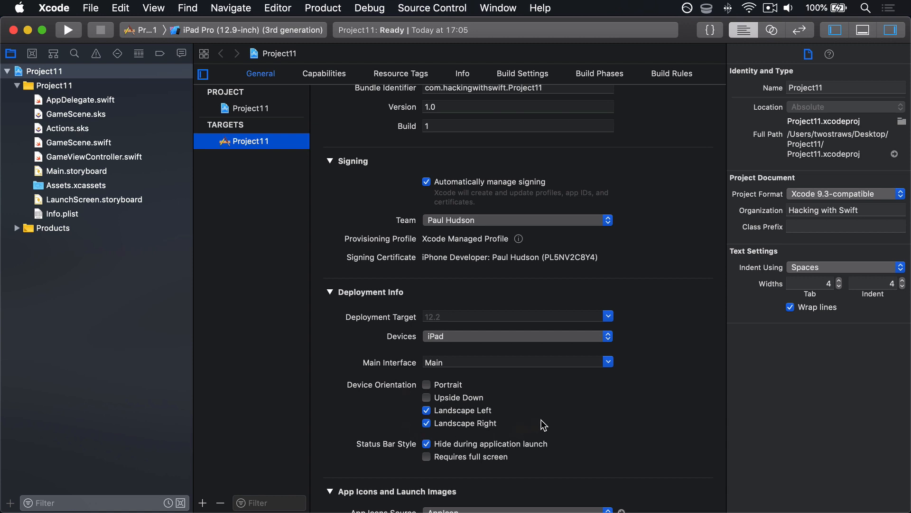
mouse_move(565, 420)
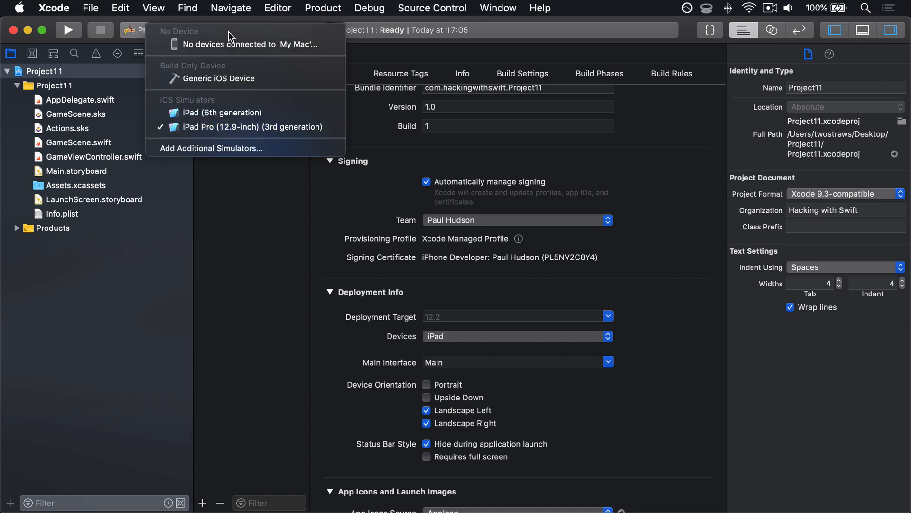
mouse_move(221, 113)
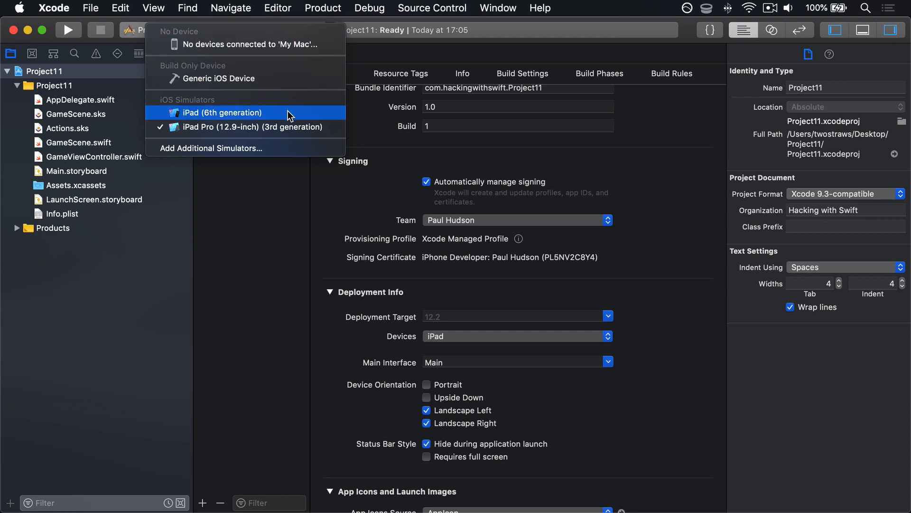